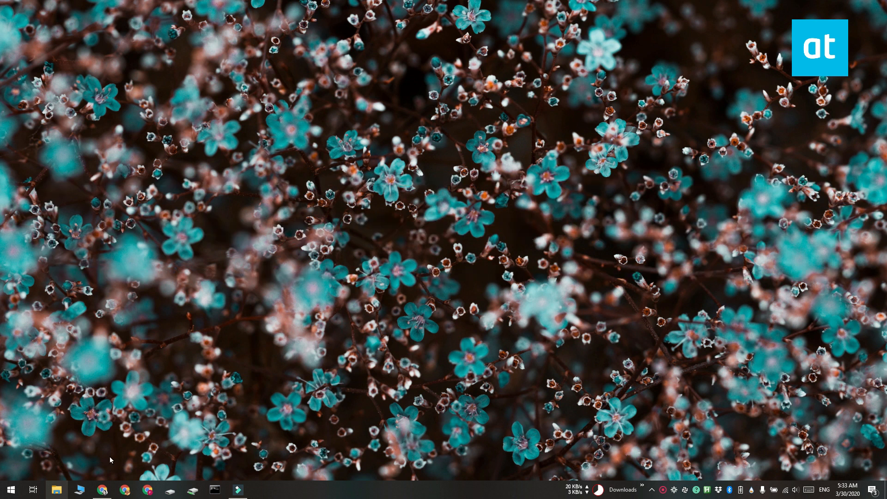
Step: Launch Fing, view the Connectivity overview for Lothlorien, and start a network device scan
left_click(100, 489)
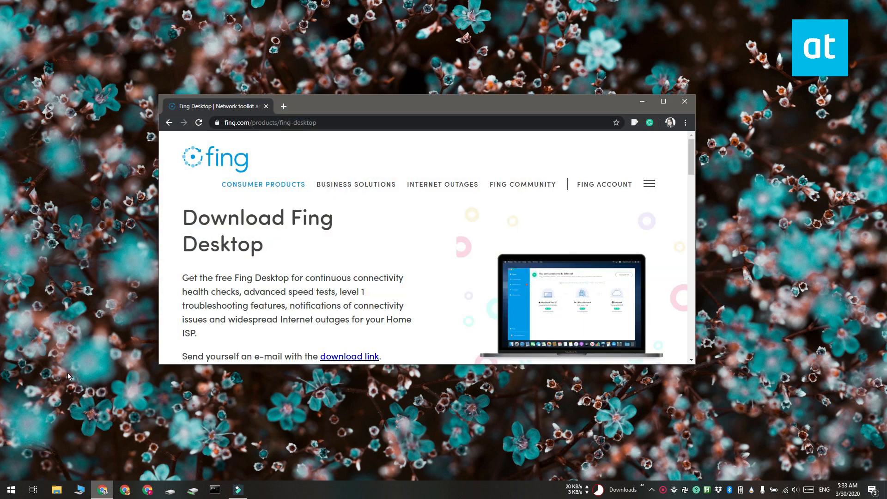
mouse_move(333, 259)
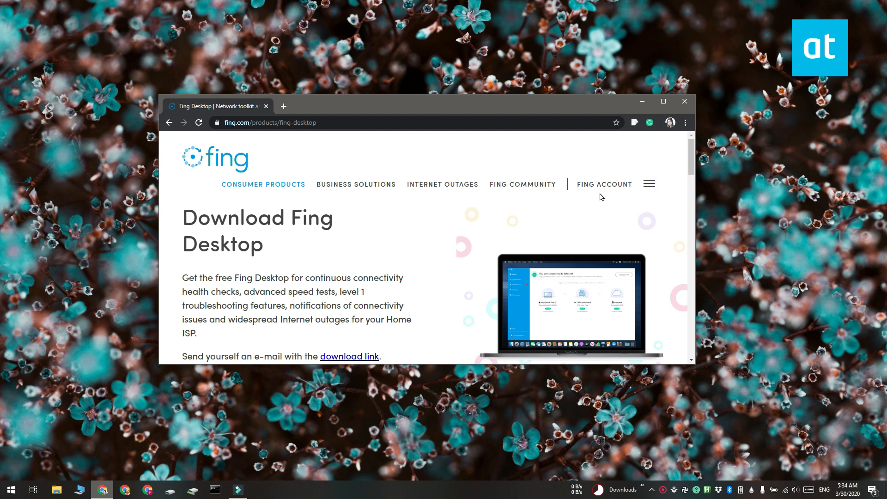
mouse_move(643, 102)
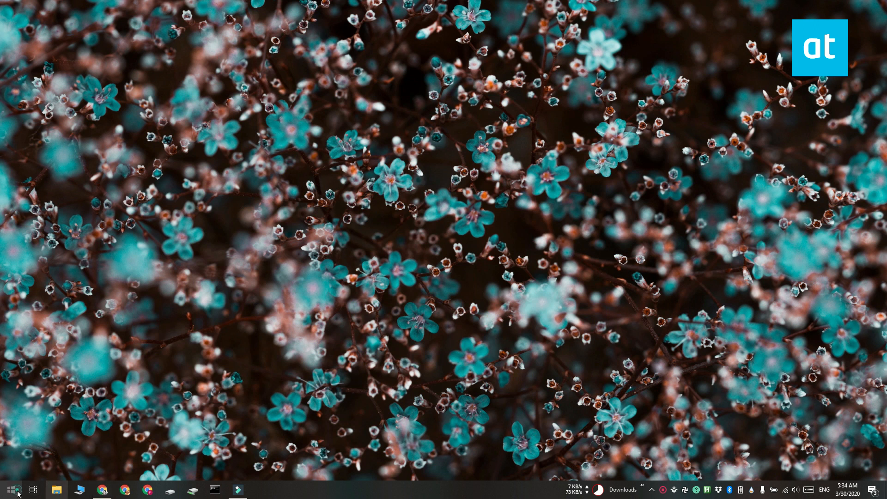
left_click(10, 490)
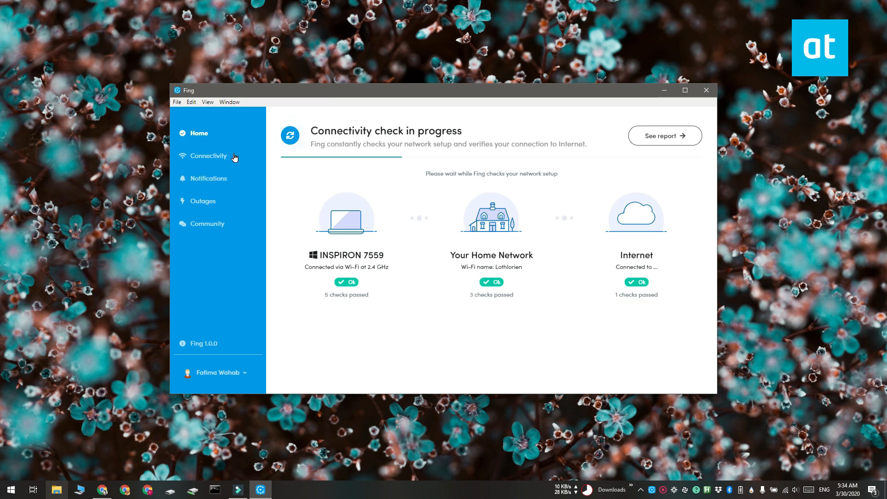
left_click(207, 155)
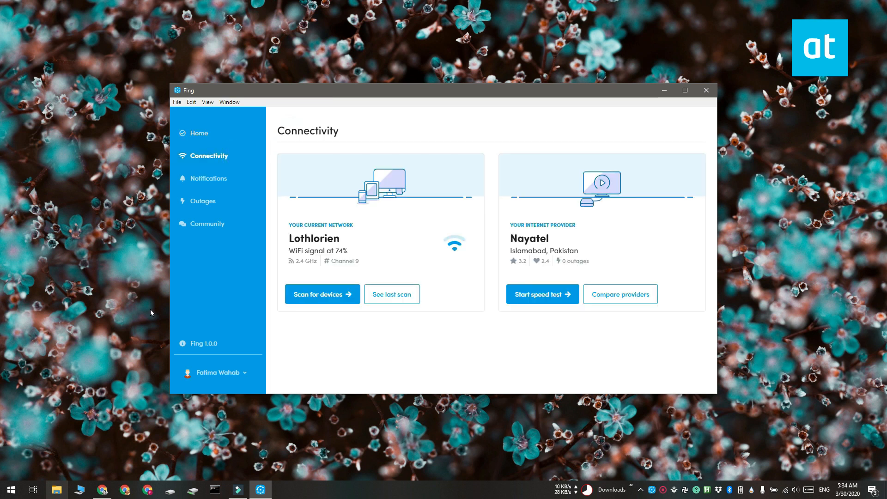
mouse_move(321, 293)
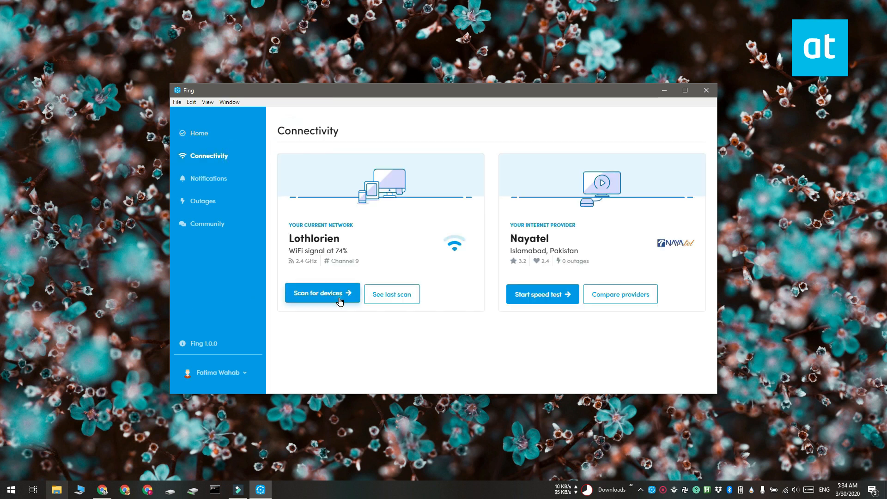
left_click(320, 293)
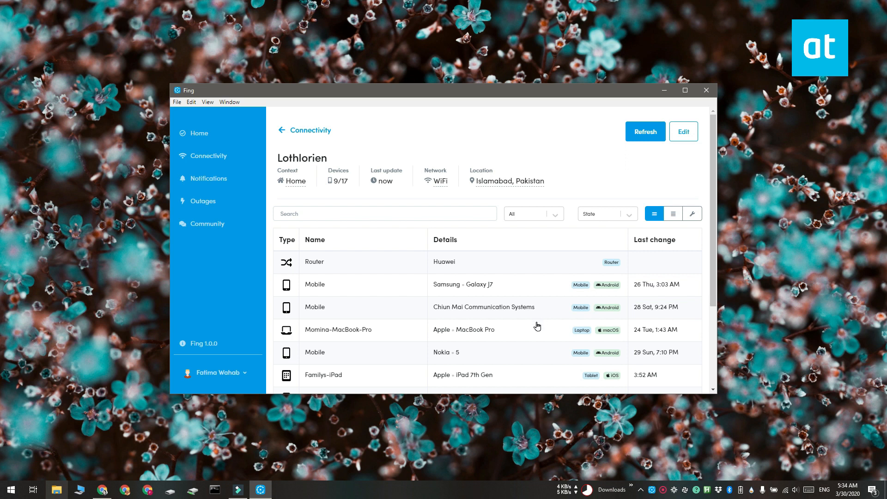
mouse_move(534, 321)
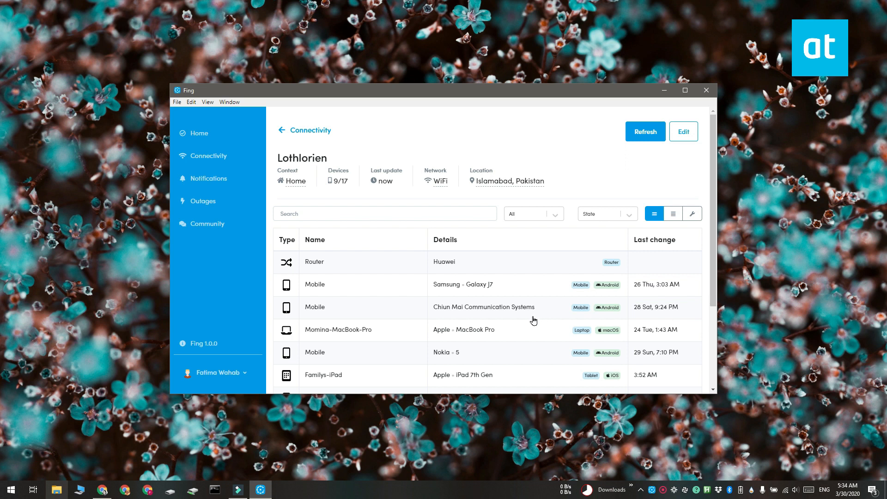
Step: Scroll the scanned device list and view the first iPhone's details page
scroll("down", 3)
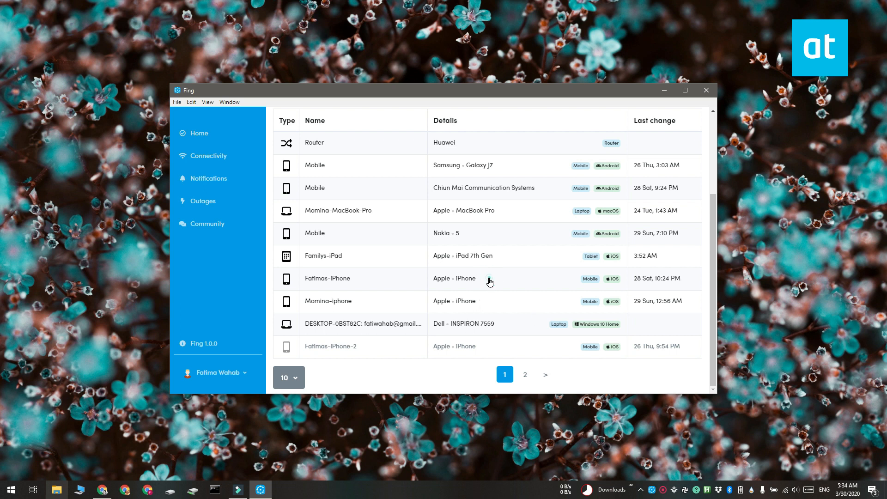
left_click(327, 278)
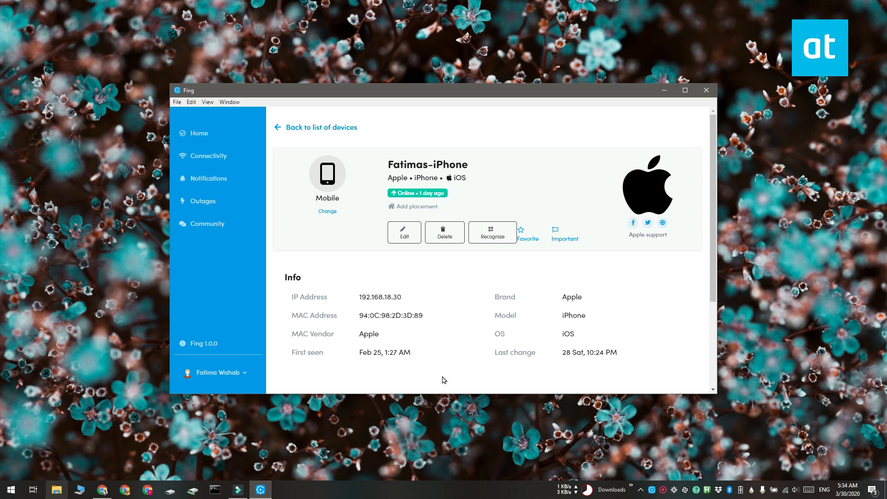